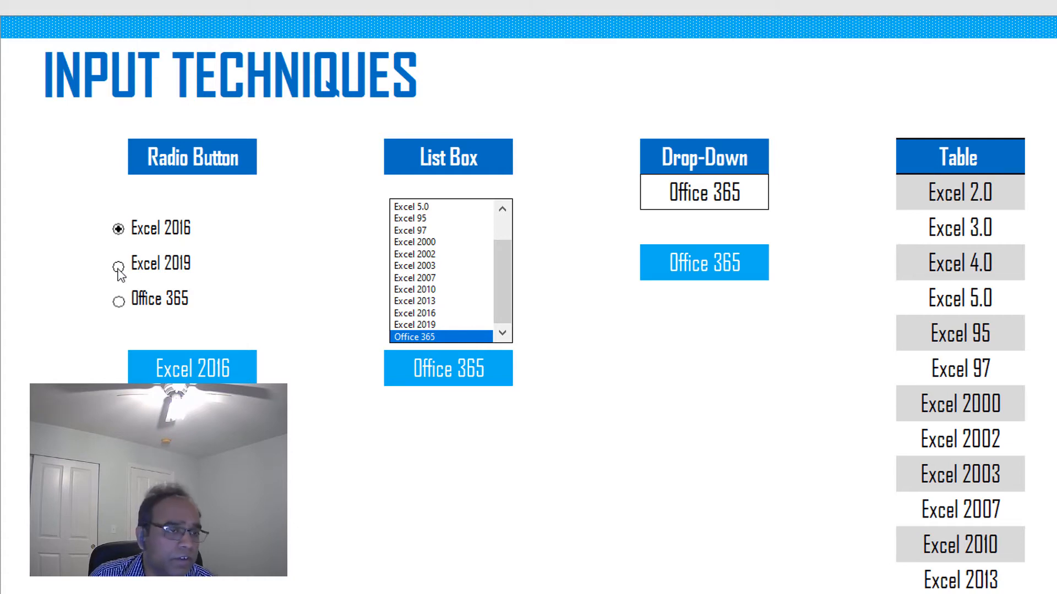
Step: Choose Office 365 in the Radio Button section and Excel 2003 in the List Box
left_click(117, 263)
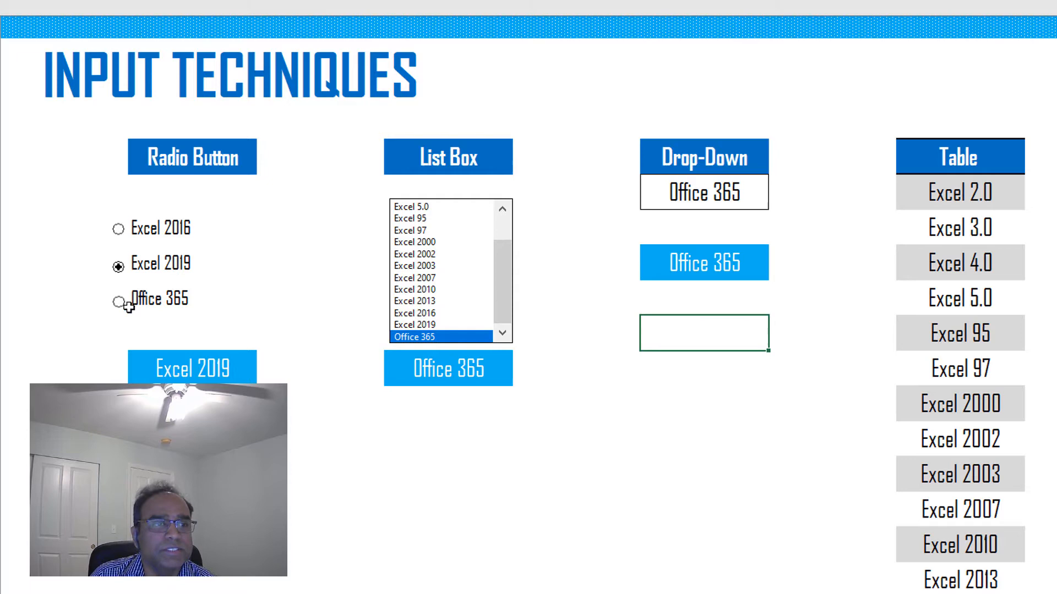
left_click(118, 299)
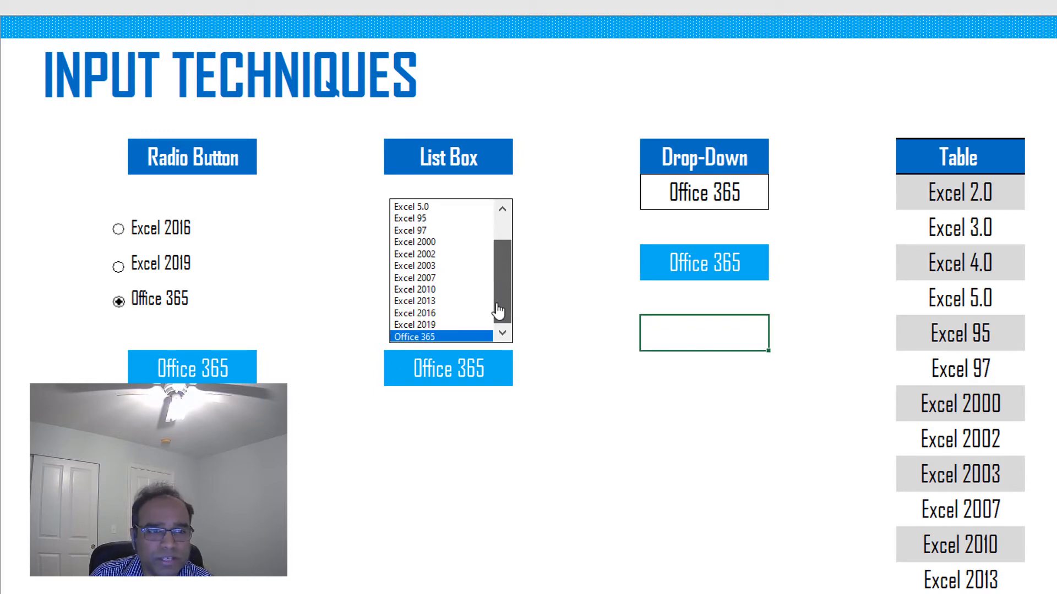
left_click(503, 207)
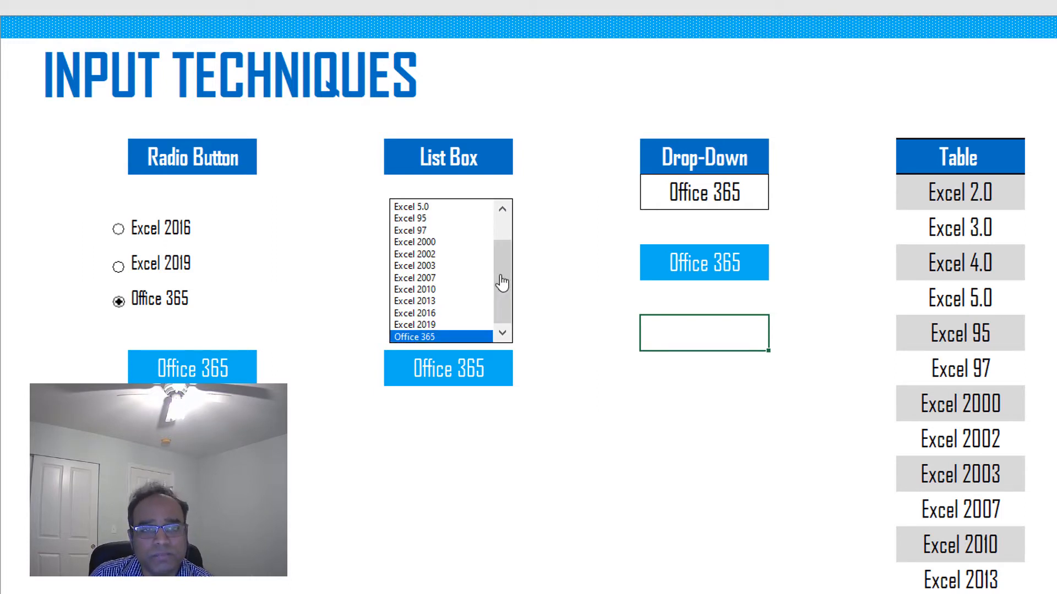
left_click(431, 265)
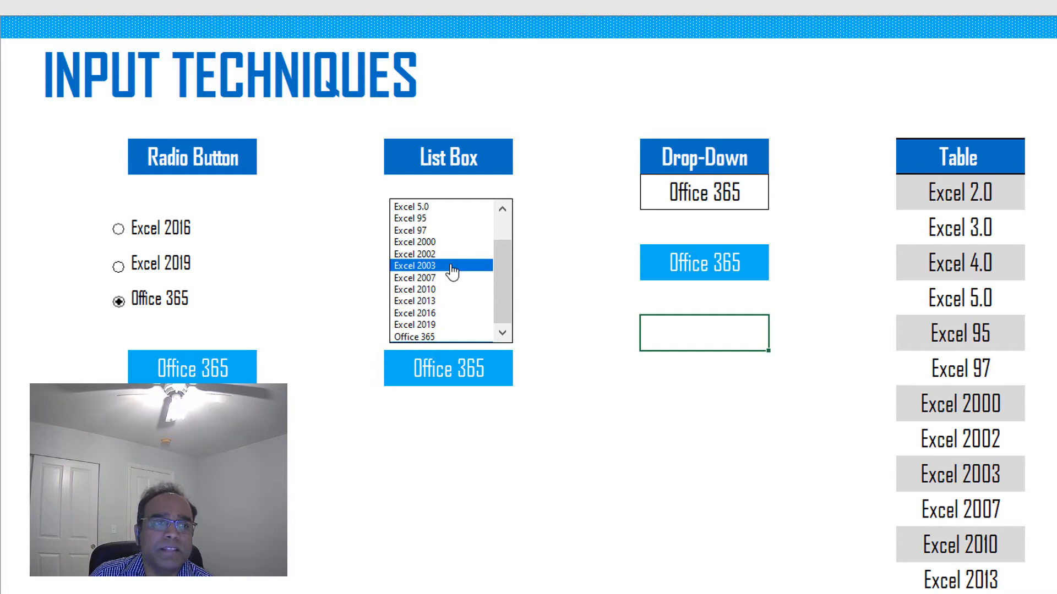
Step: Apply Excel 2003 as the List Box output and reveal the Drop-Down cell's version choices
left_click(435, 265)
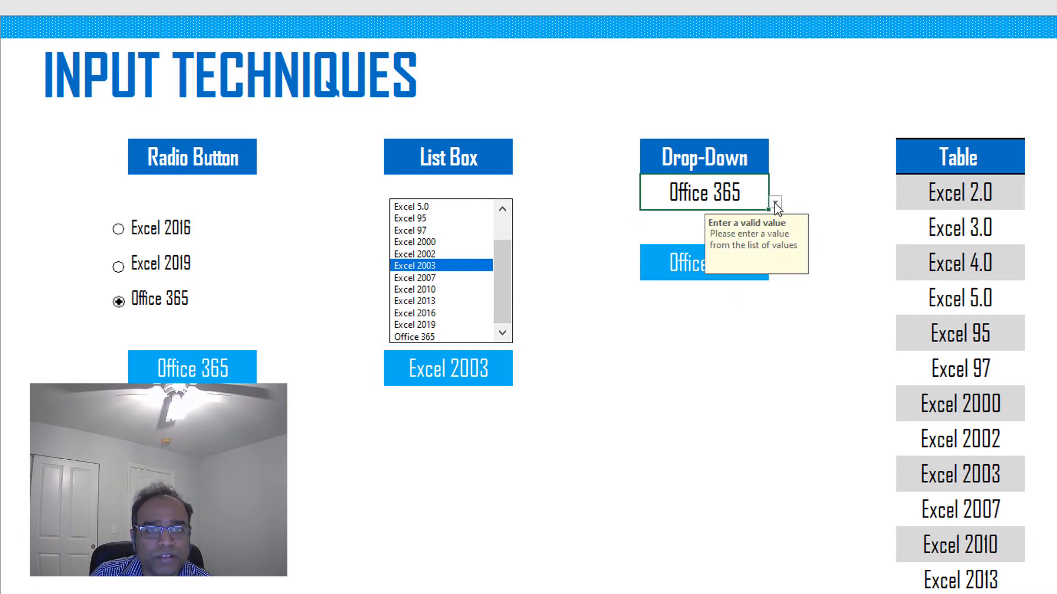
left_click(772, 201)
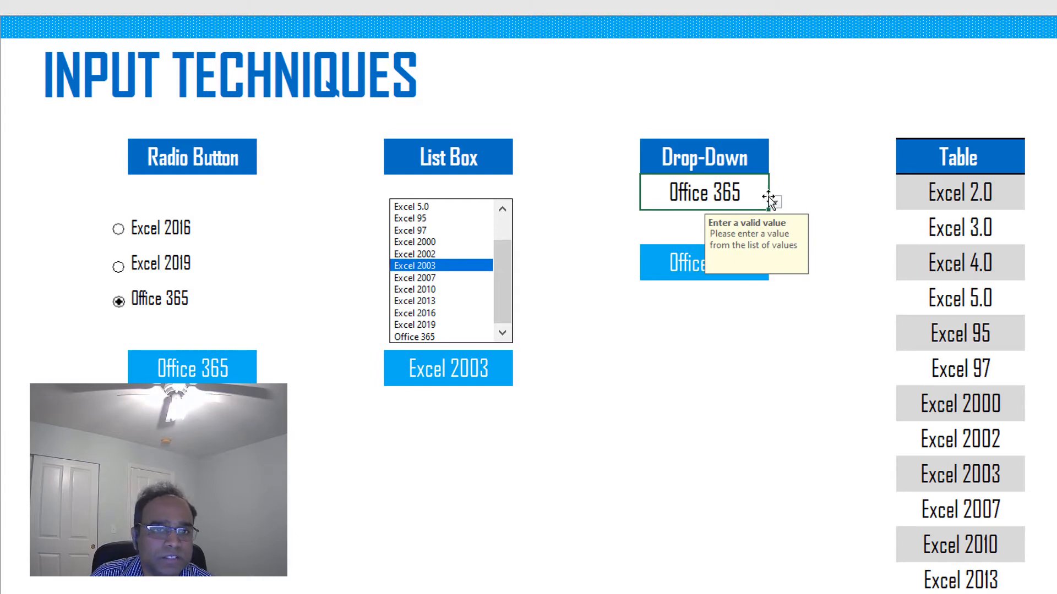
mouse_move(769, 278)
type("Excel 2010")
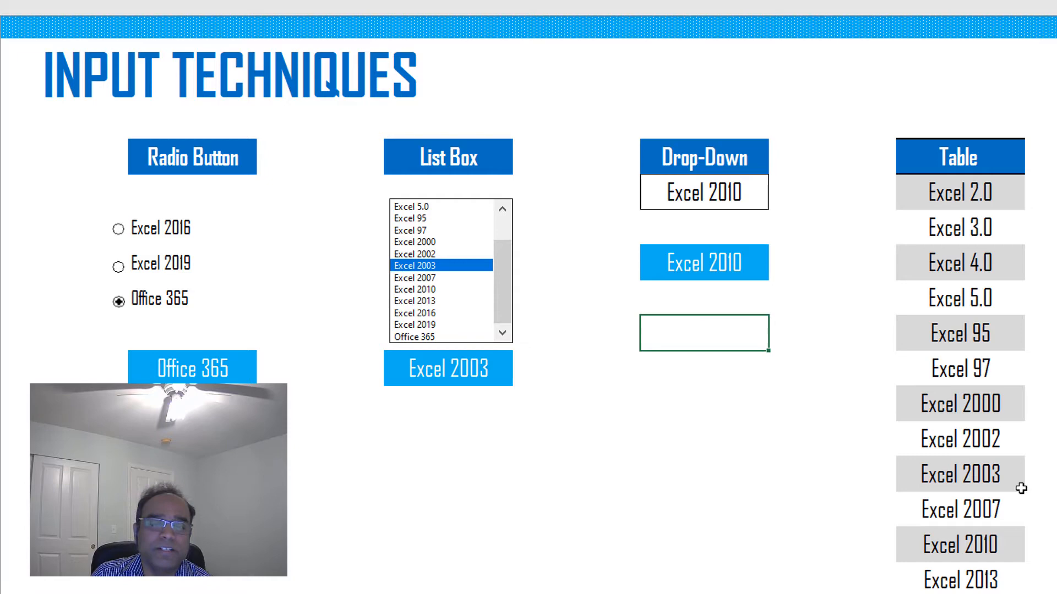
mouse_move(1016, 343)
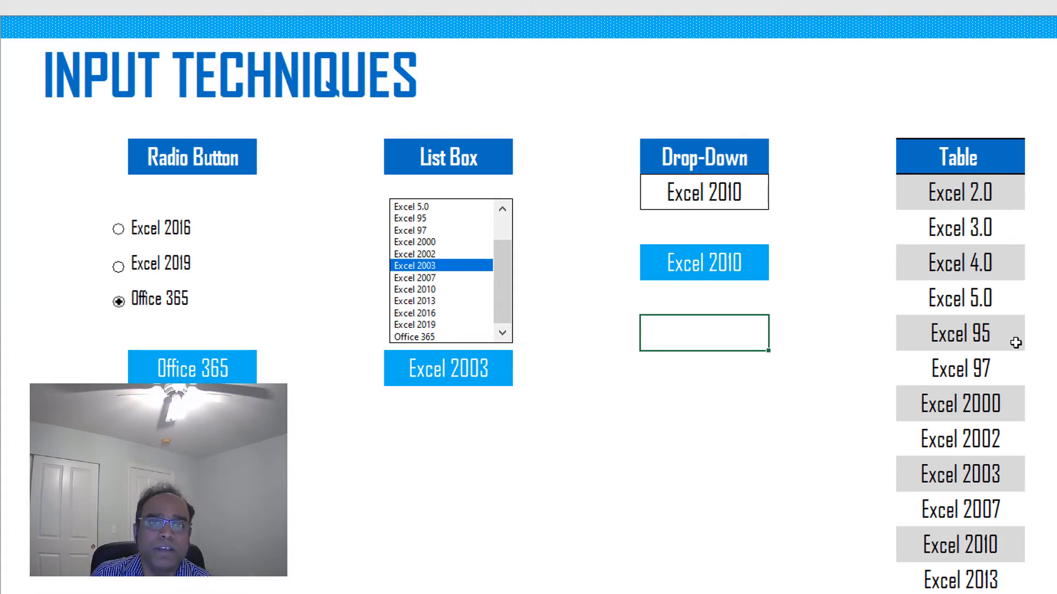
mouse_move(1046, 477)
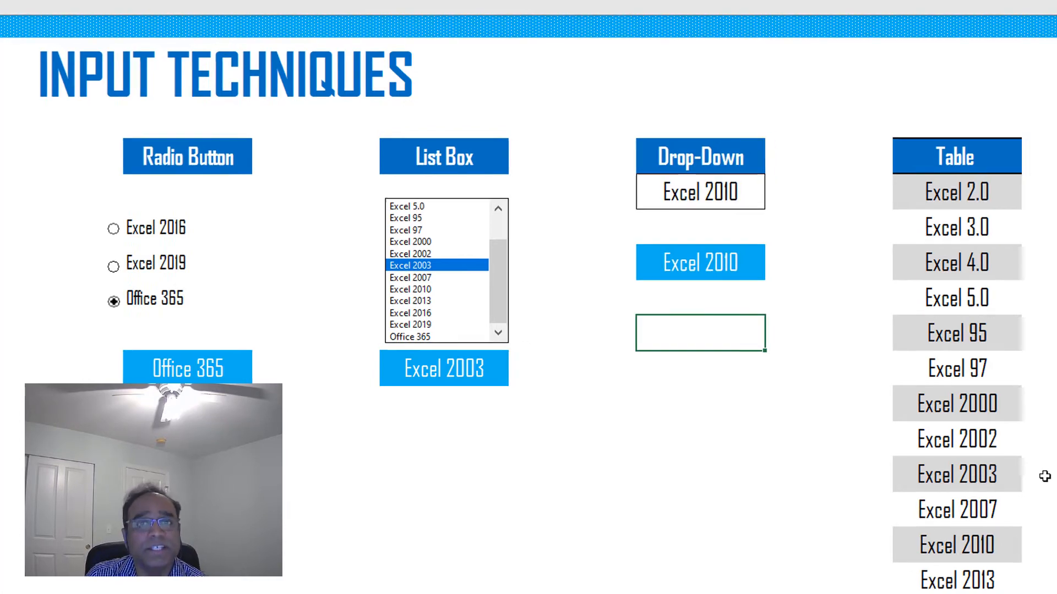
scroll("right", 3)
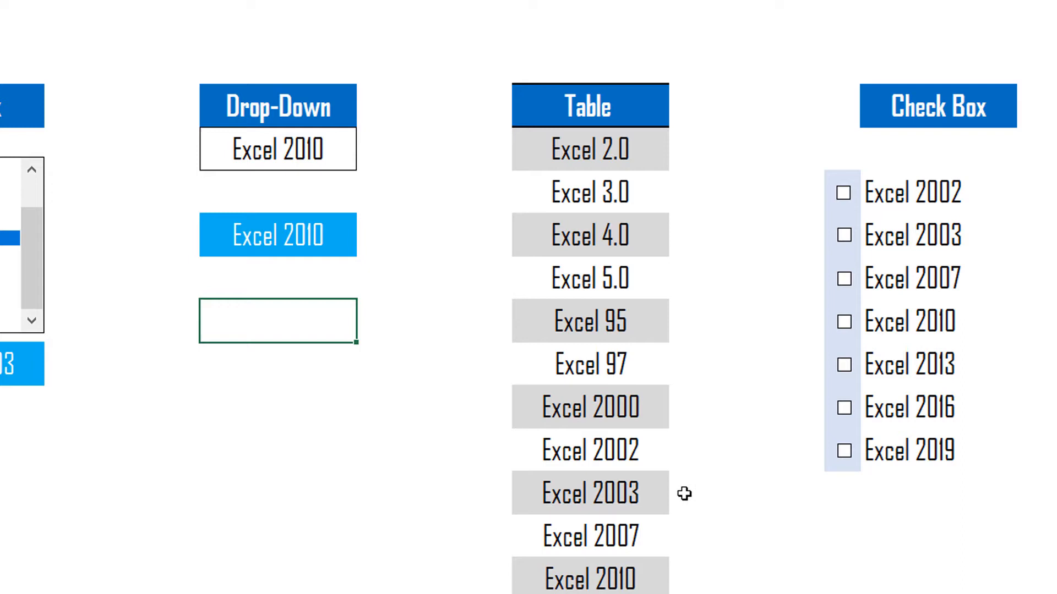
mouse_move(621, 530)
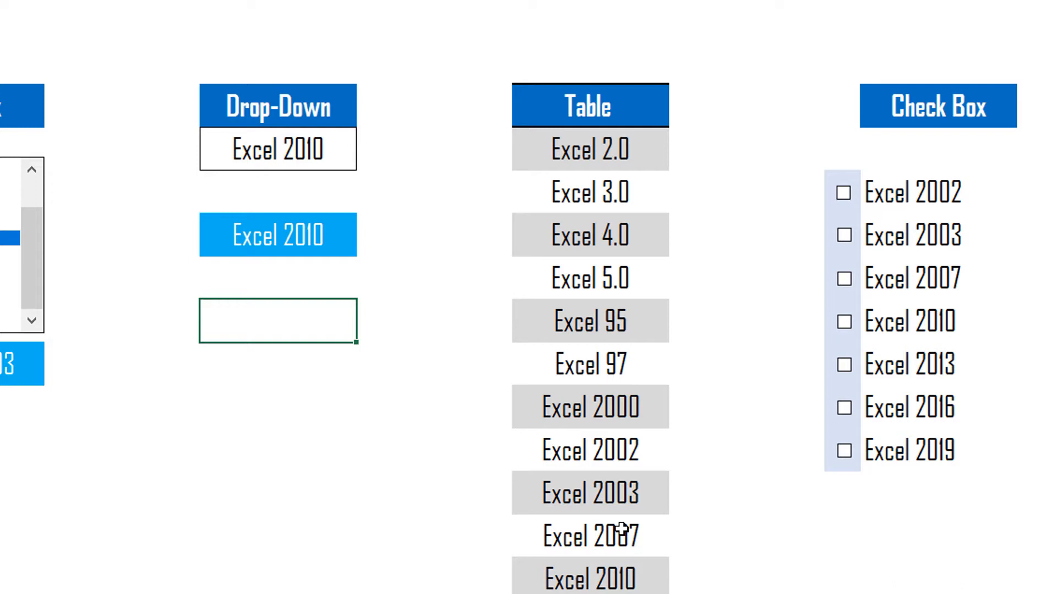
mouse_move(609, 549)
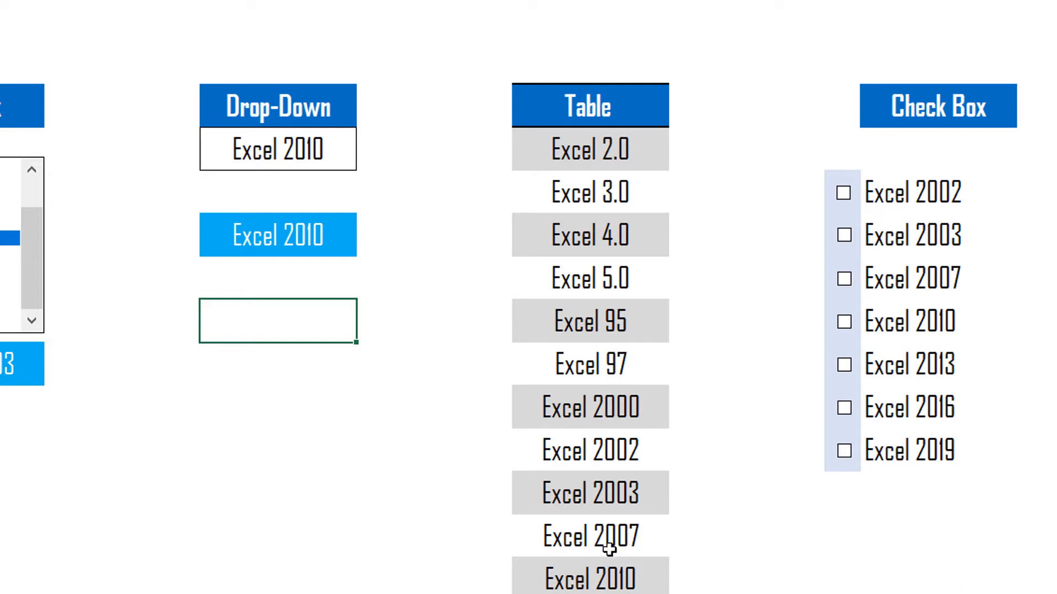
mouse_move(994, 223)
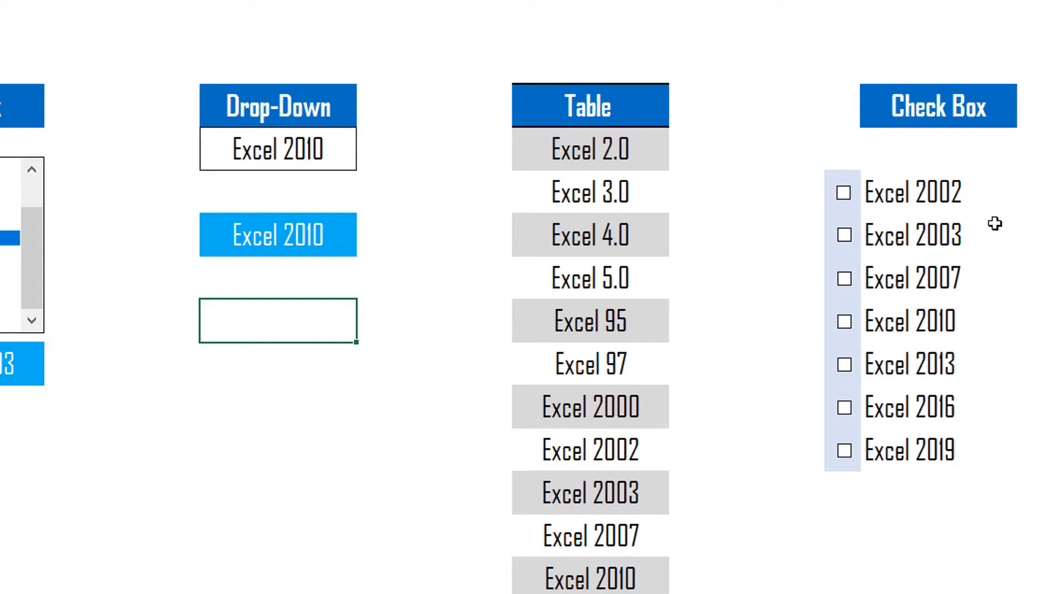
left_click(842, 194)
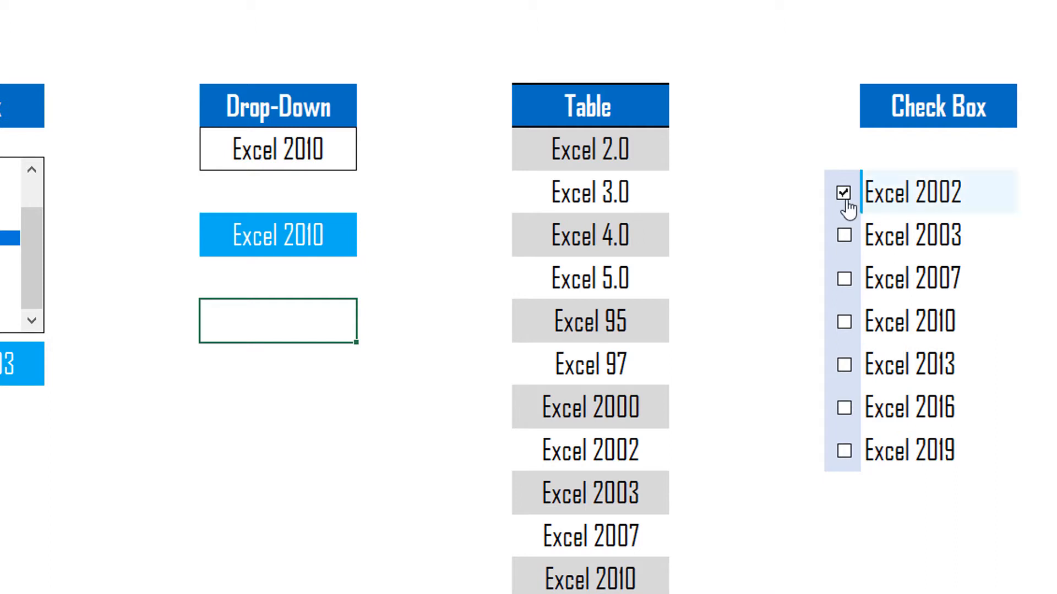
left_click(844, 194)
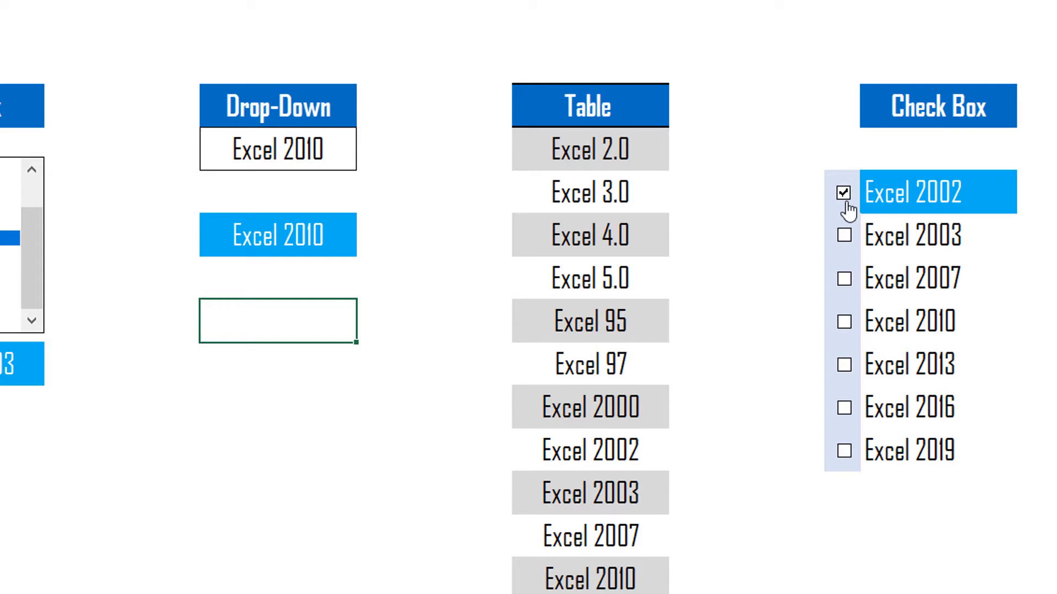
mouse_move(849, 206)
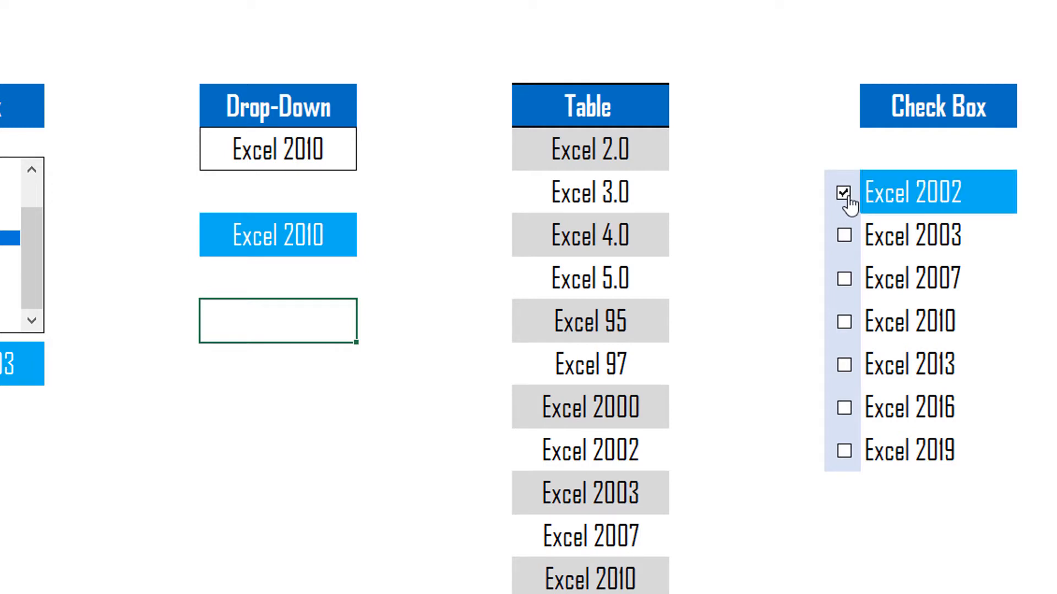
left_click(845, 279)
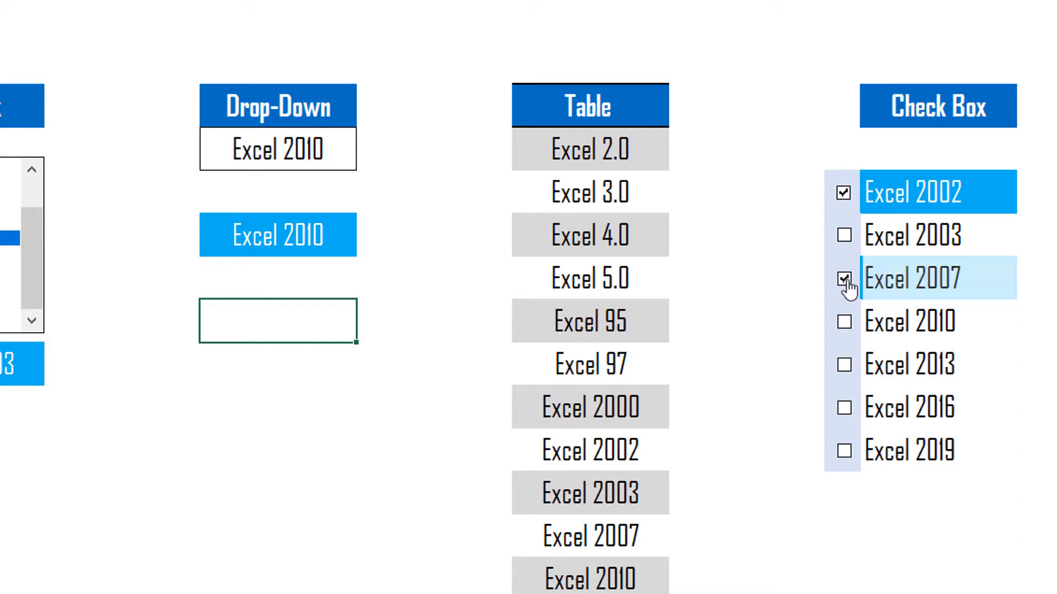
left_click(844, 278)
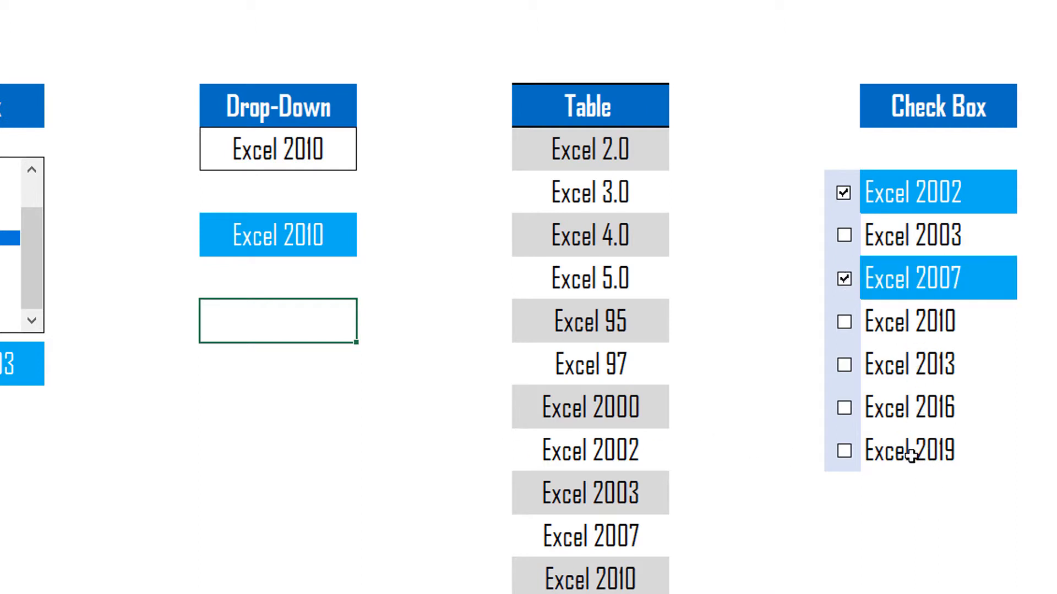
mouse_move(902, 484)
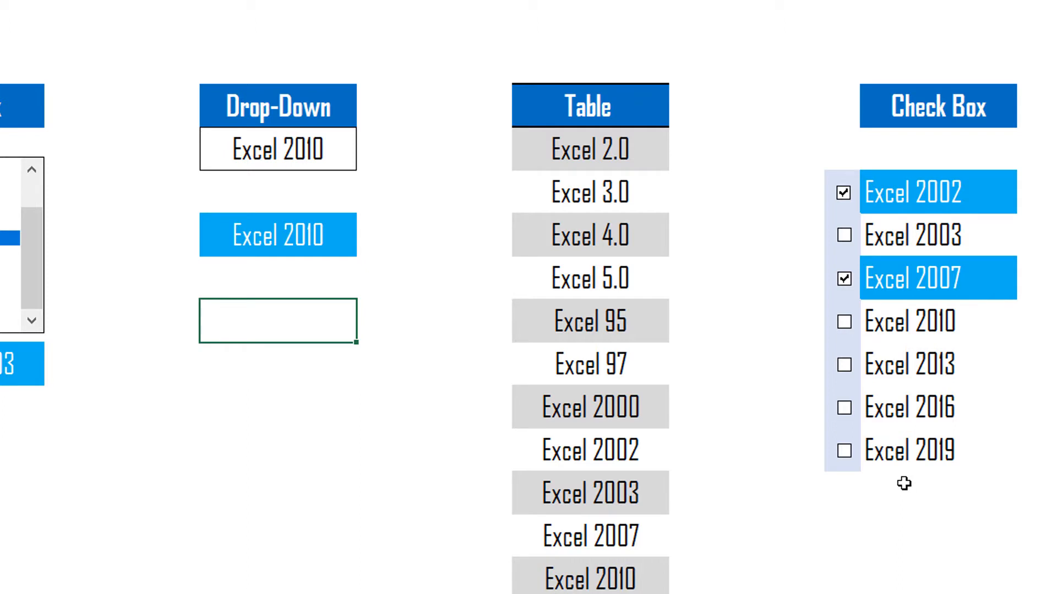
mouse_move(881, 362)
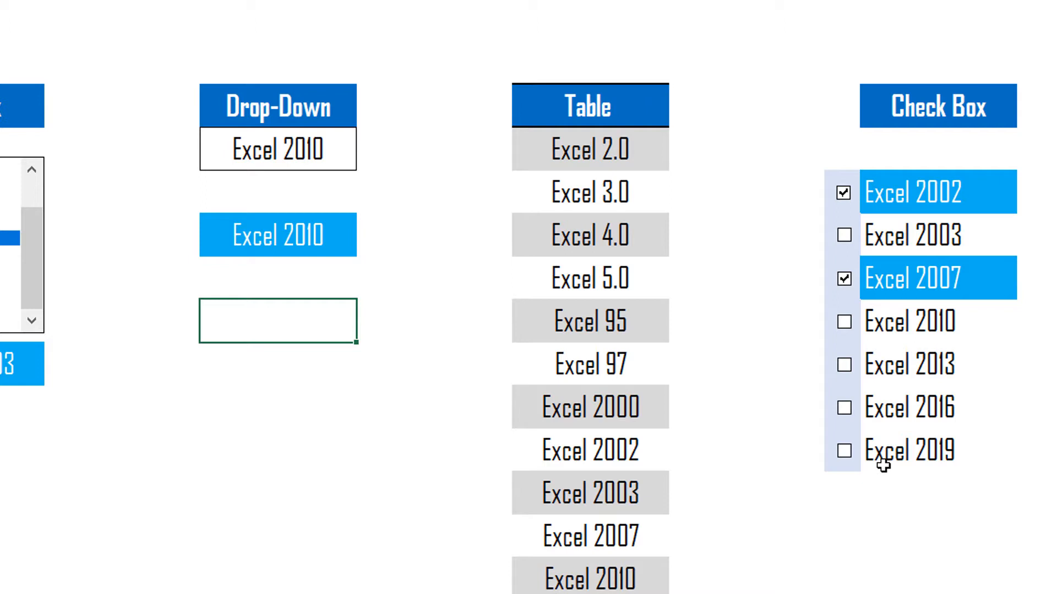
mouse_move(895, 485)
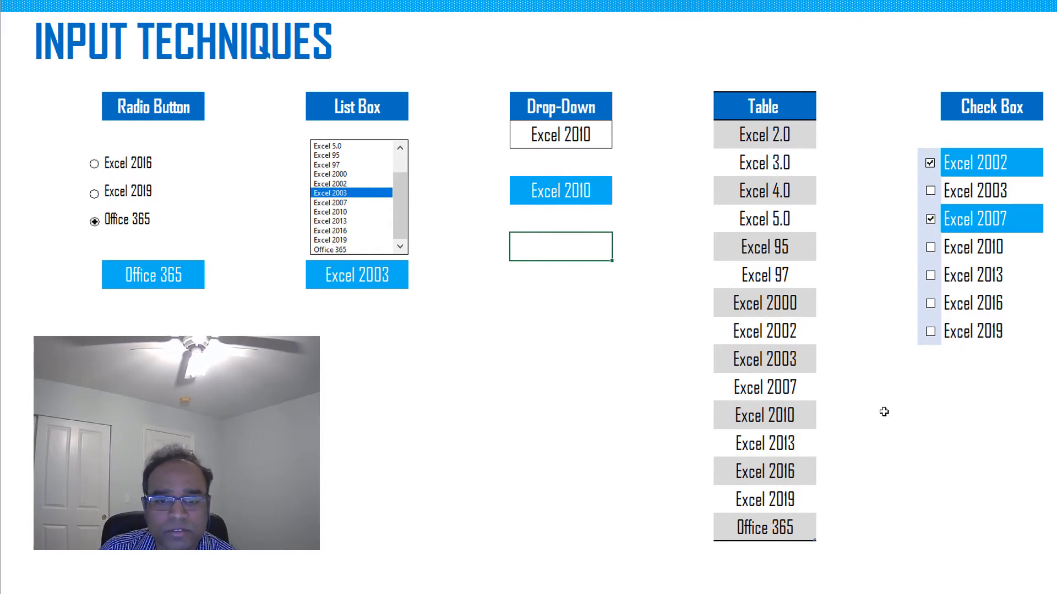
mouse_move(856, 458)
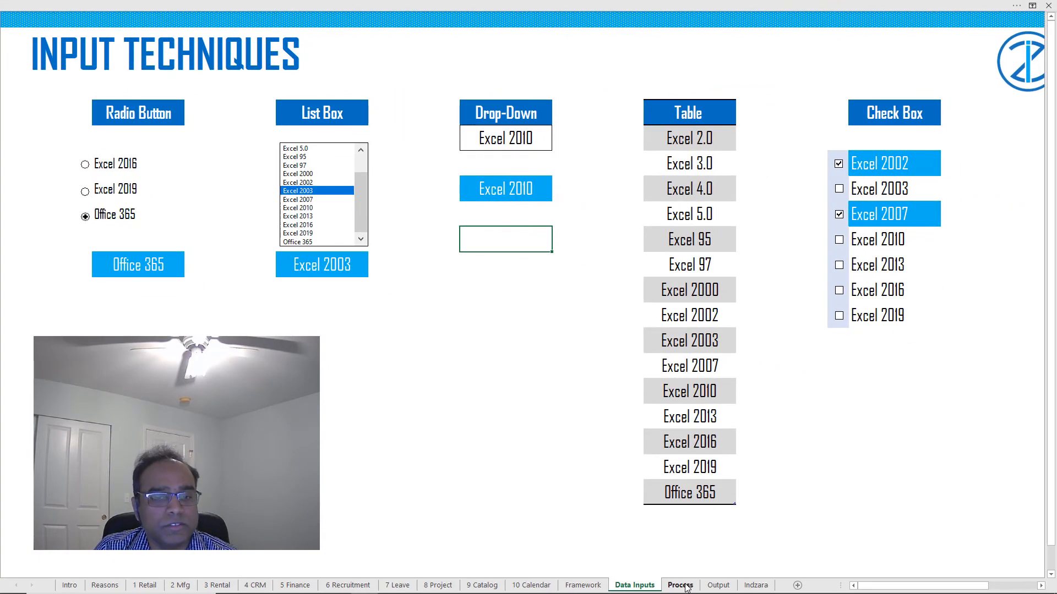
Step: Switch to the Process sheet covering named ranges, pivot tables, references and 25 functions
left_click(680, 585)
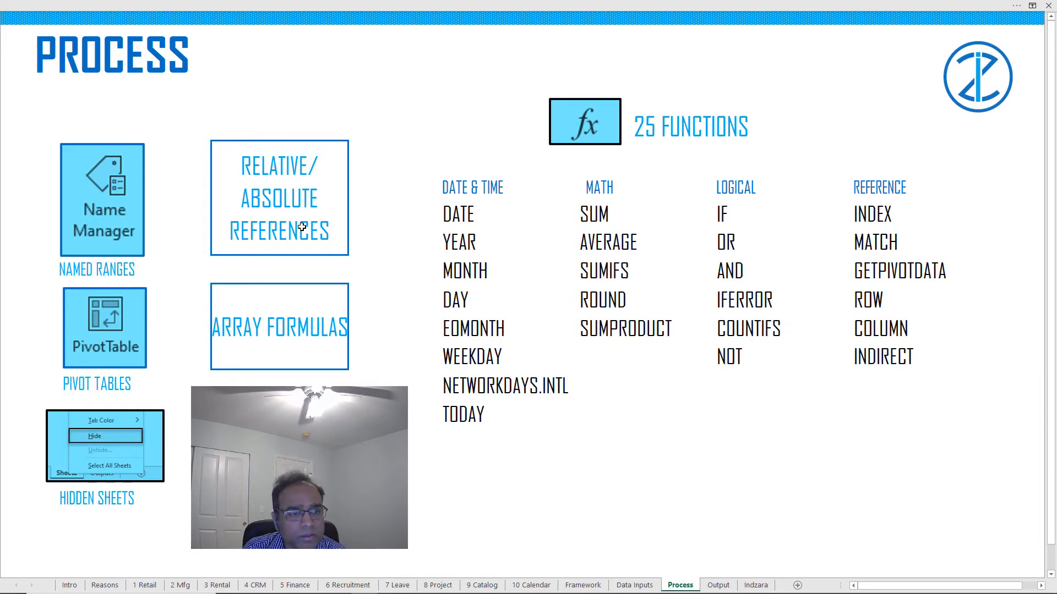
mouse_move(146, 329)
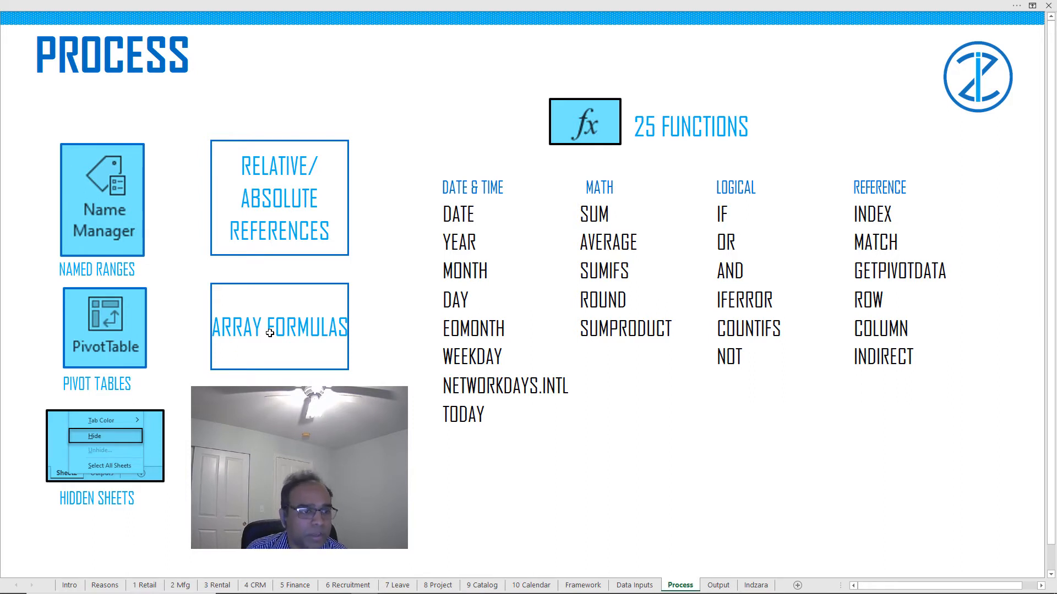
mouse_move(239, 349)
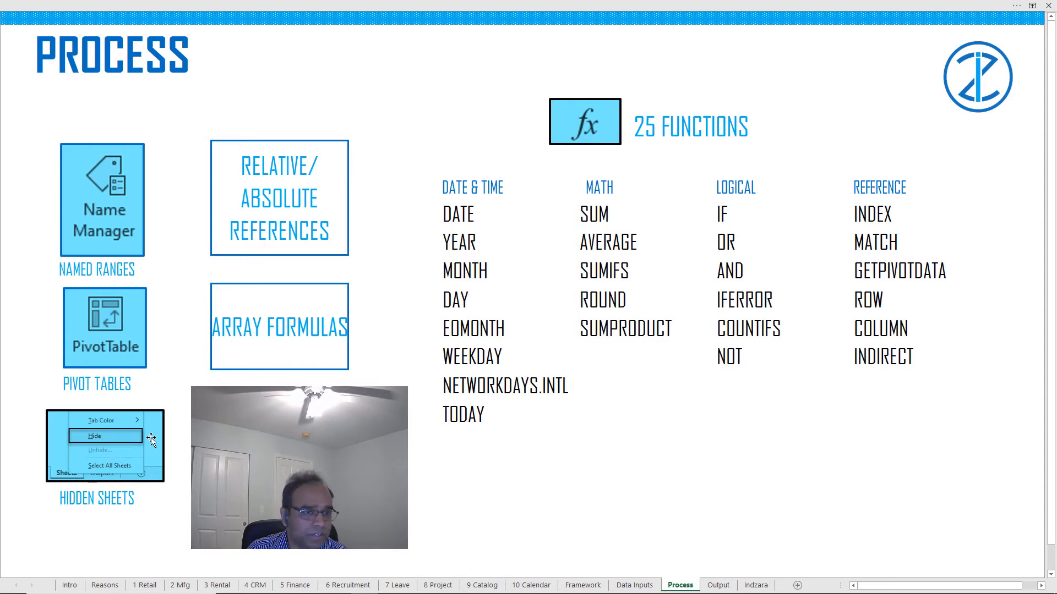
mouse_move(153, 369)
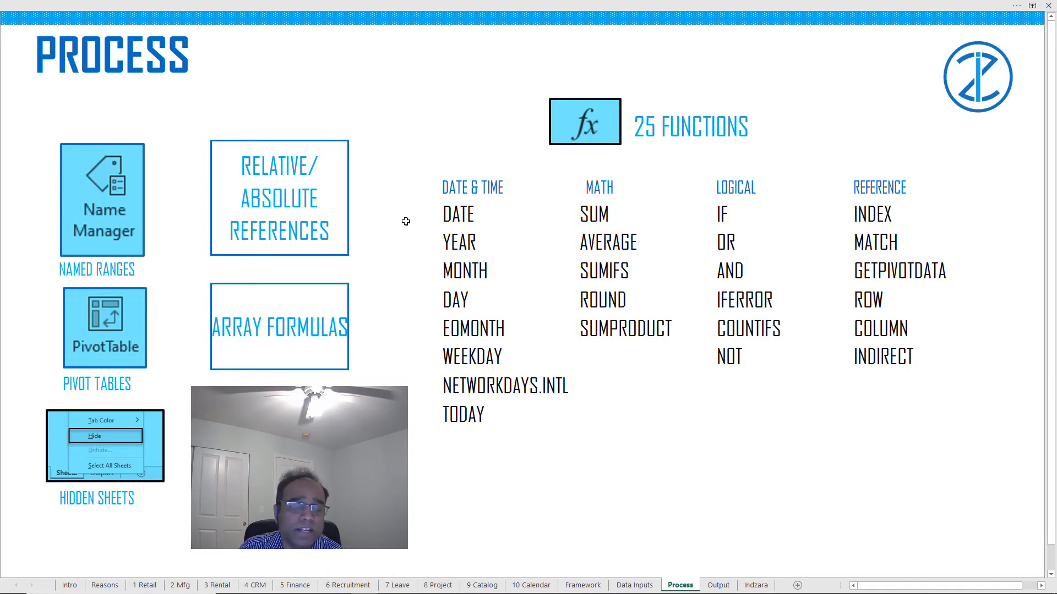
mouse_move(463, 261)
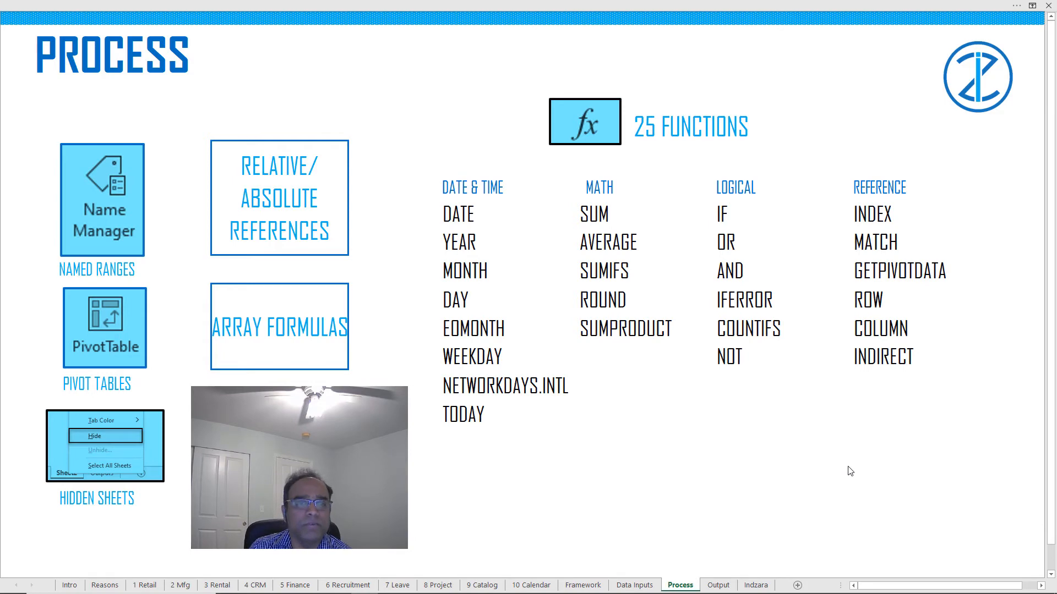
mouse_move(847, 465)
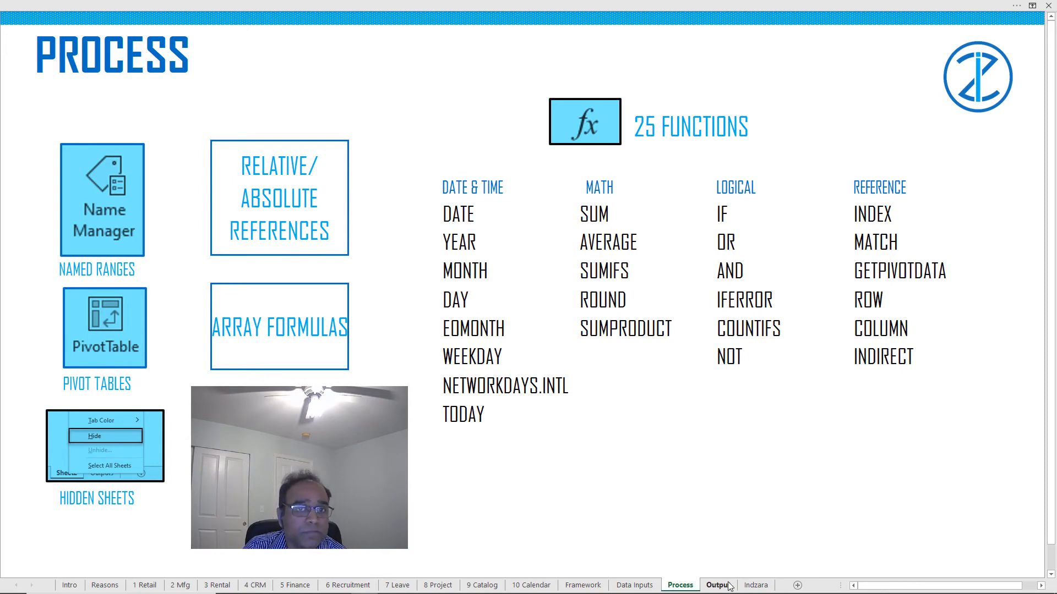
left_click(718, 585)
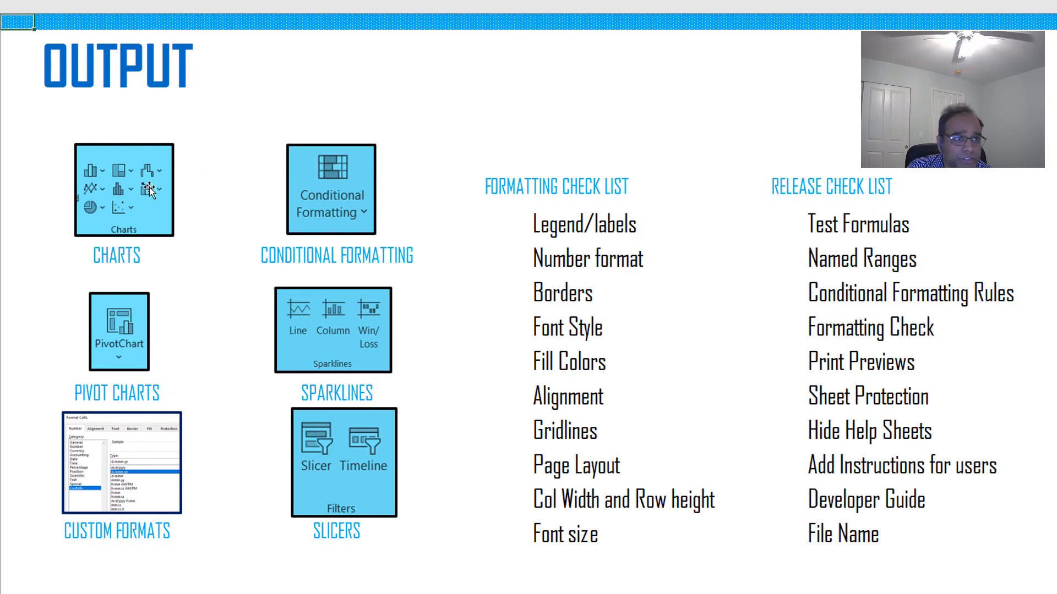
mouse_move(192, 278)
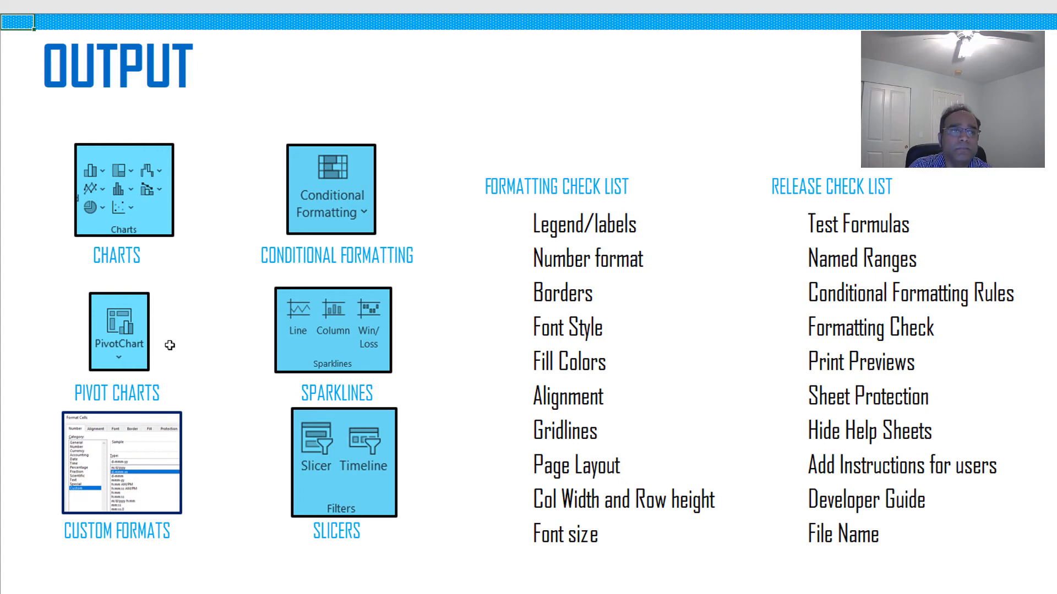
mouse_move(419, 237)
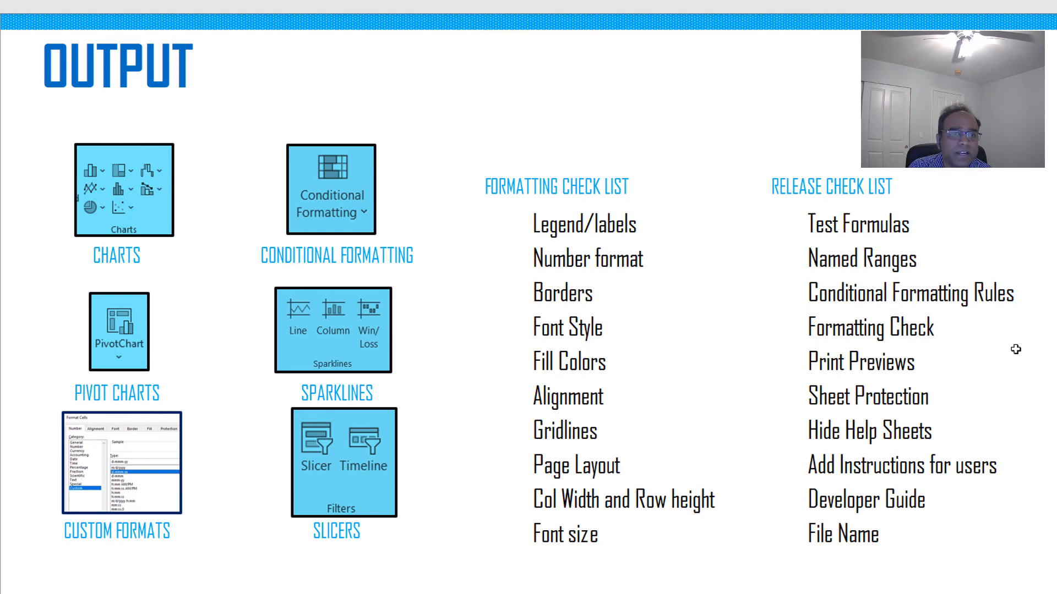
mouse_move(629, 523)
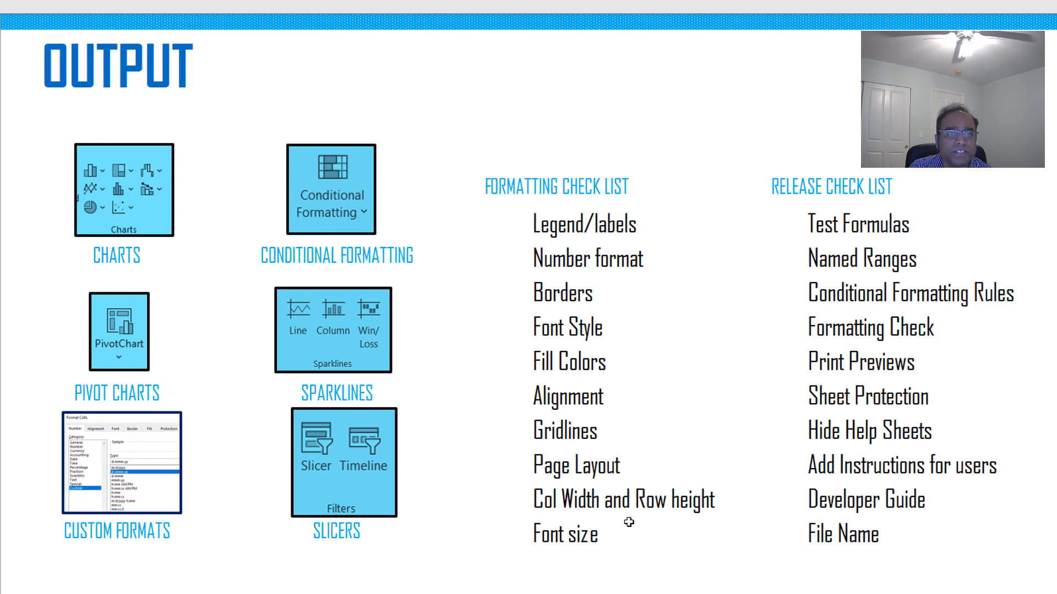
mouse_move(590, 387)
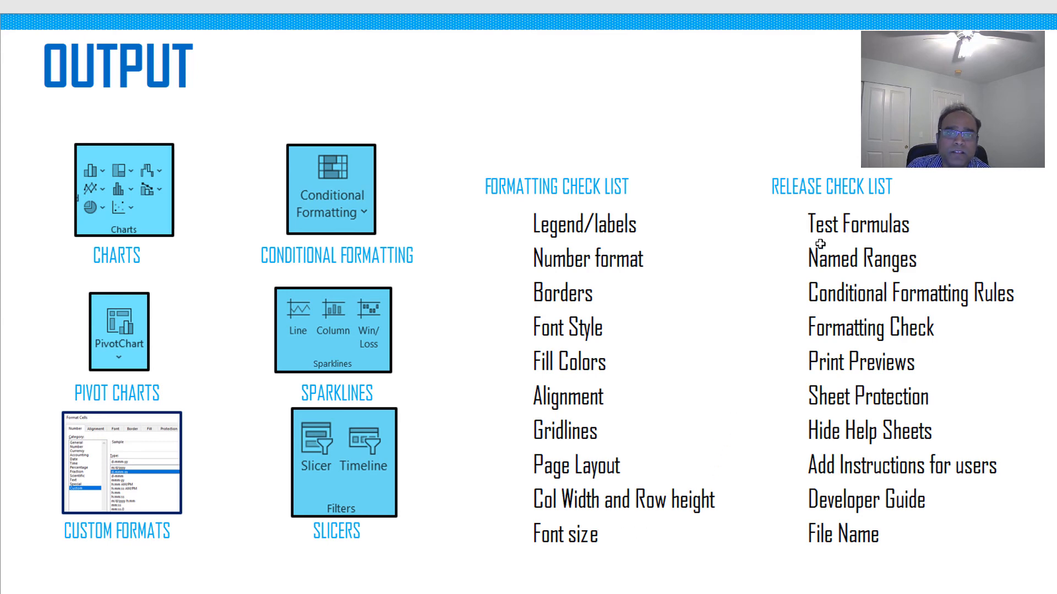
mouse_move(808, 567)
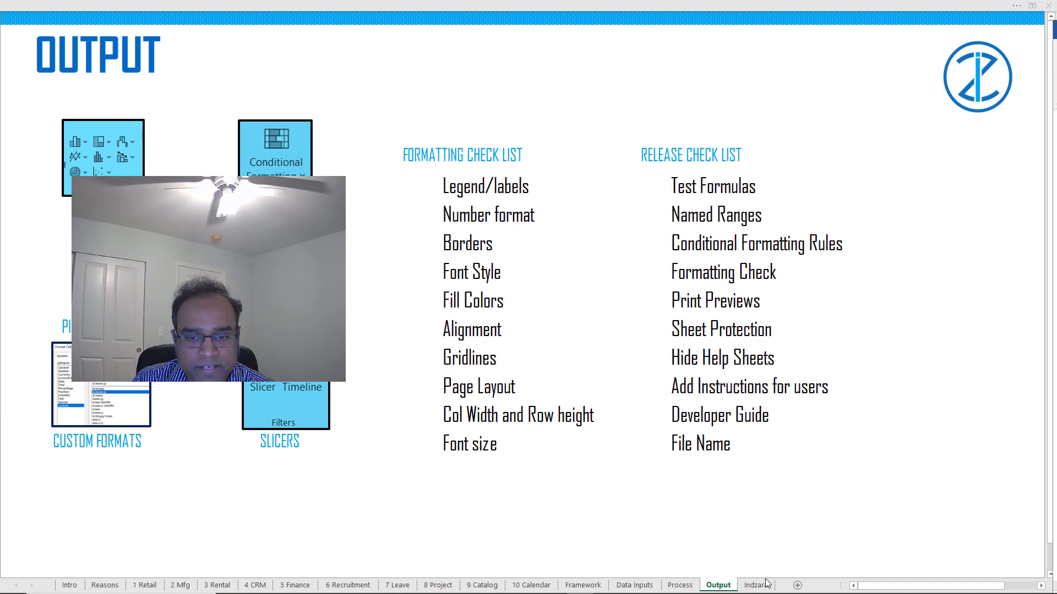
Step: Switch to the closing INDZARA.COM promo sheet with benefits and progress figures
left_click(756, 585)
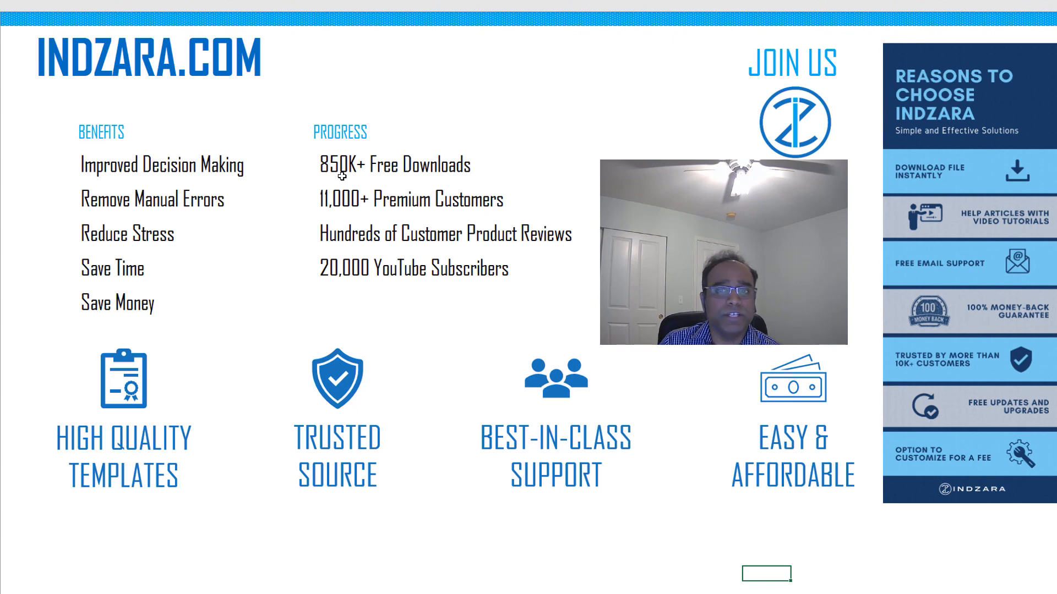
mouse_move(303, 232)
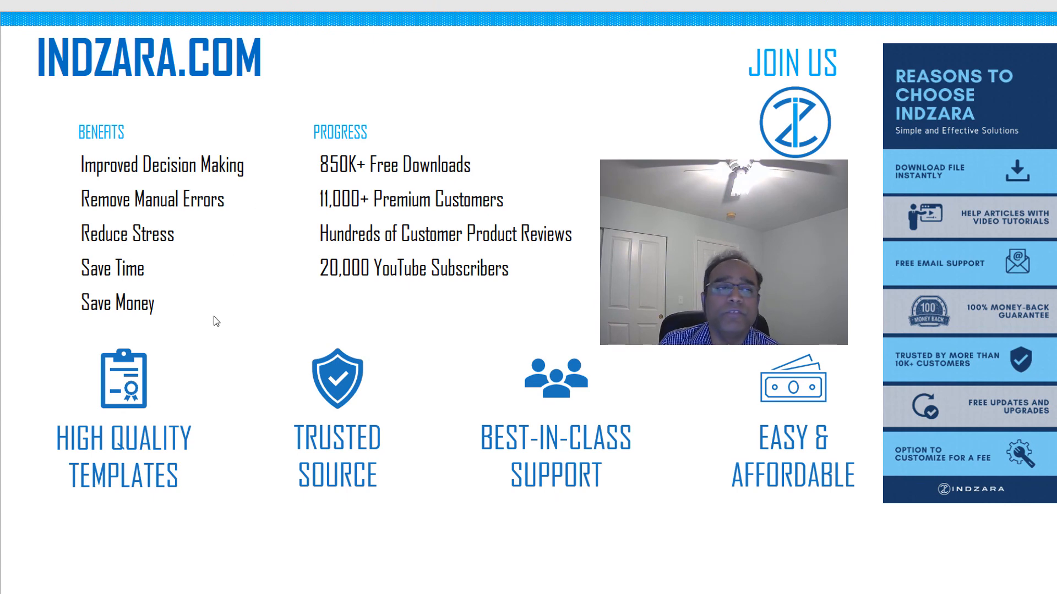
mouse_move(231, 475)
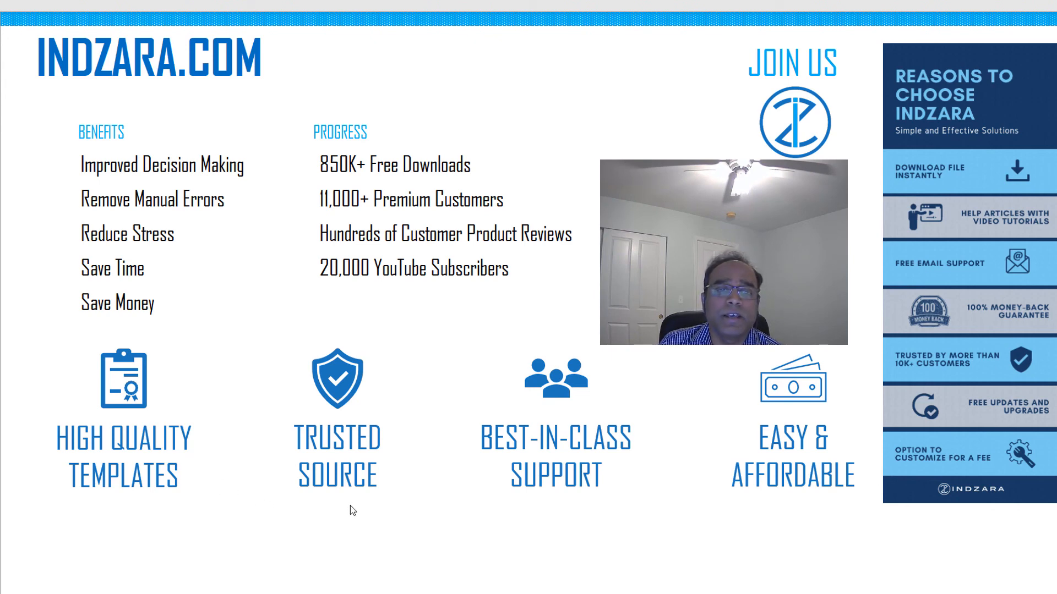
mouse_move(566, 534)
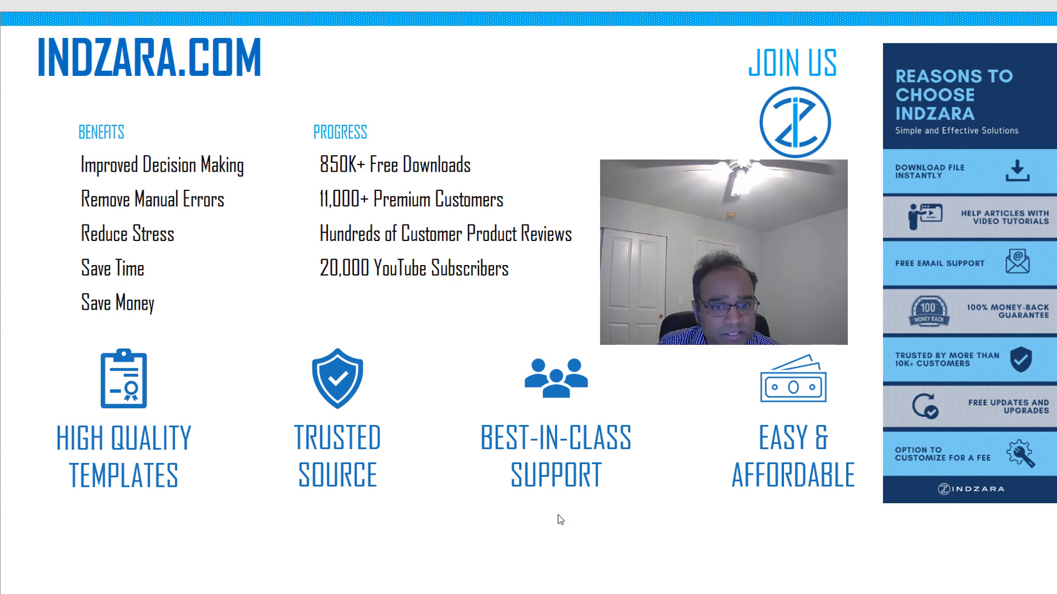
mouse_move(582, 524)
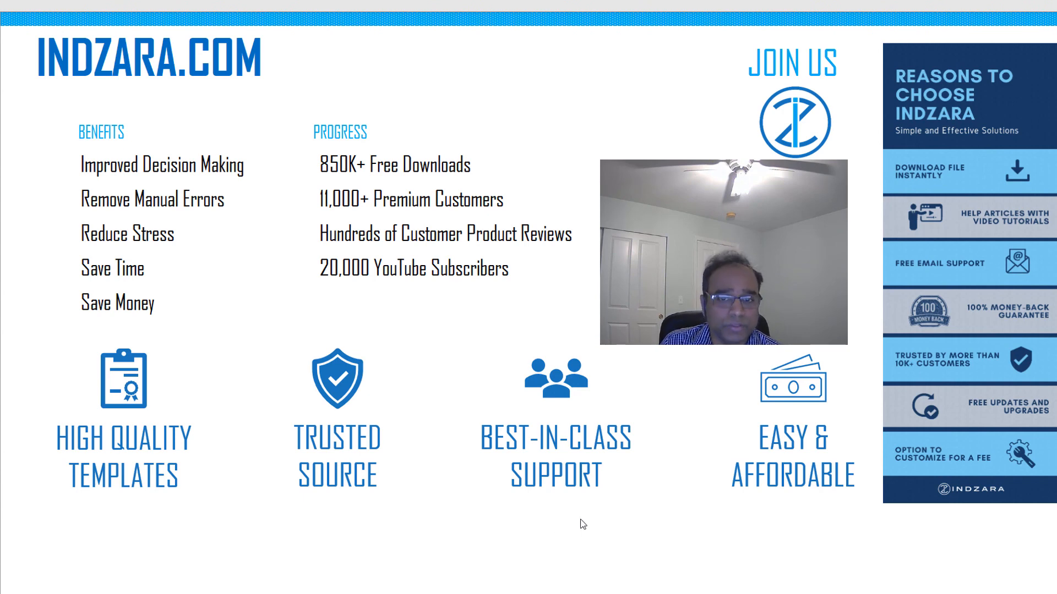